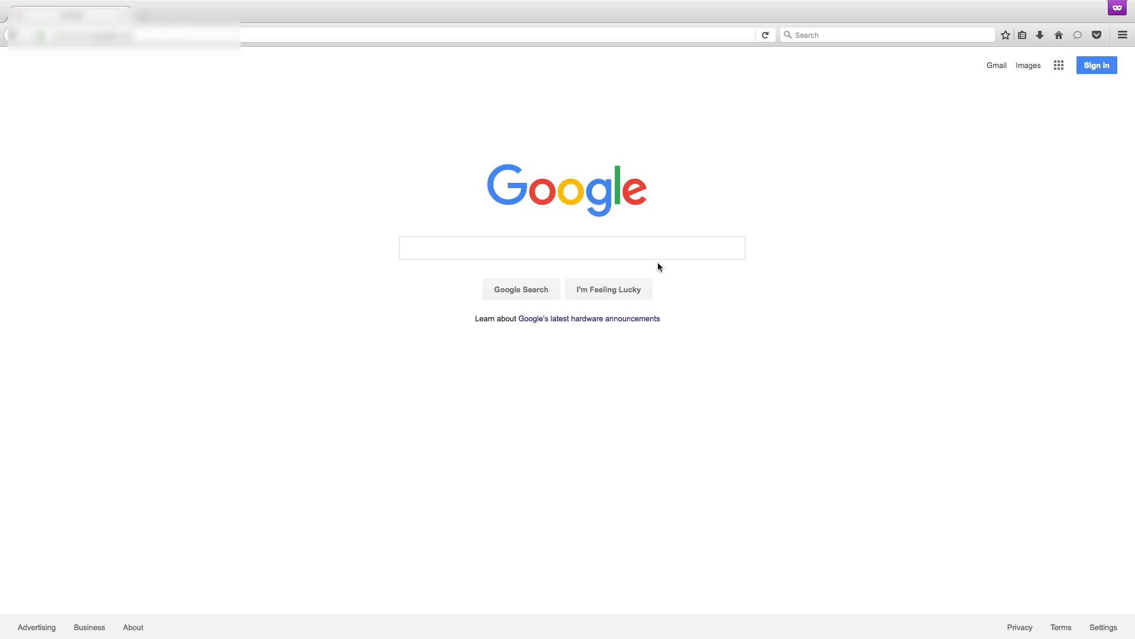
Load the Platinum NVR sign-in page from the recorder's IP address in Firefox.
click(376, 33)
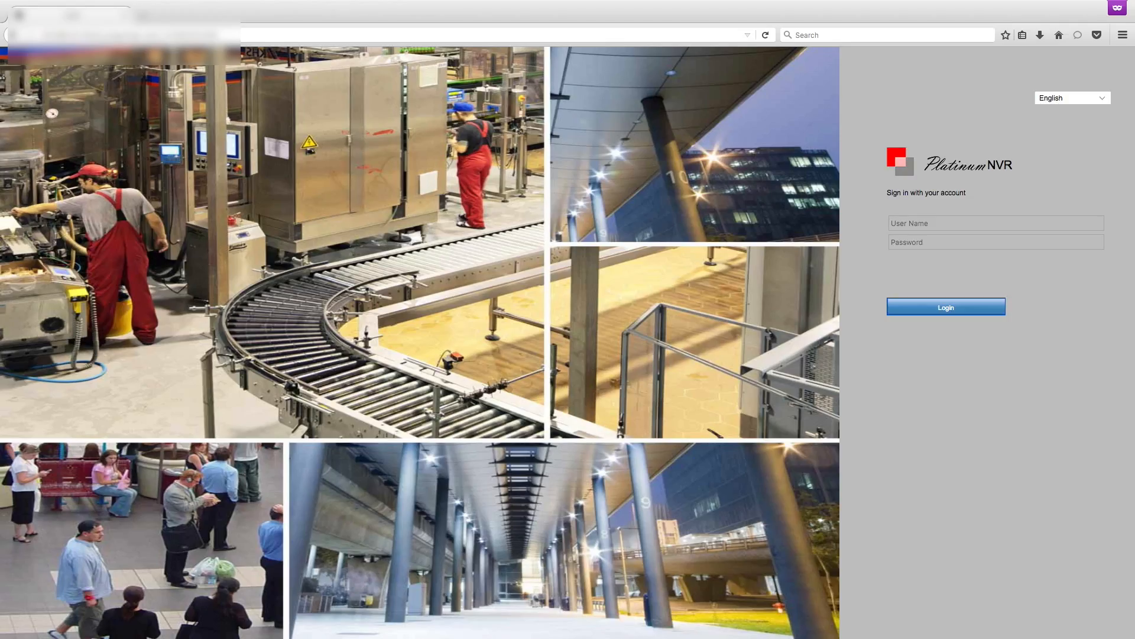
Sign in to the recorder as admin and land on the Live View page.
click(996, 223)
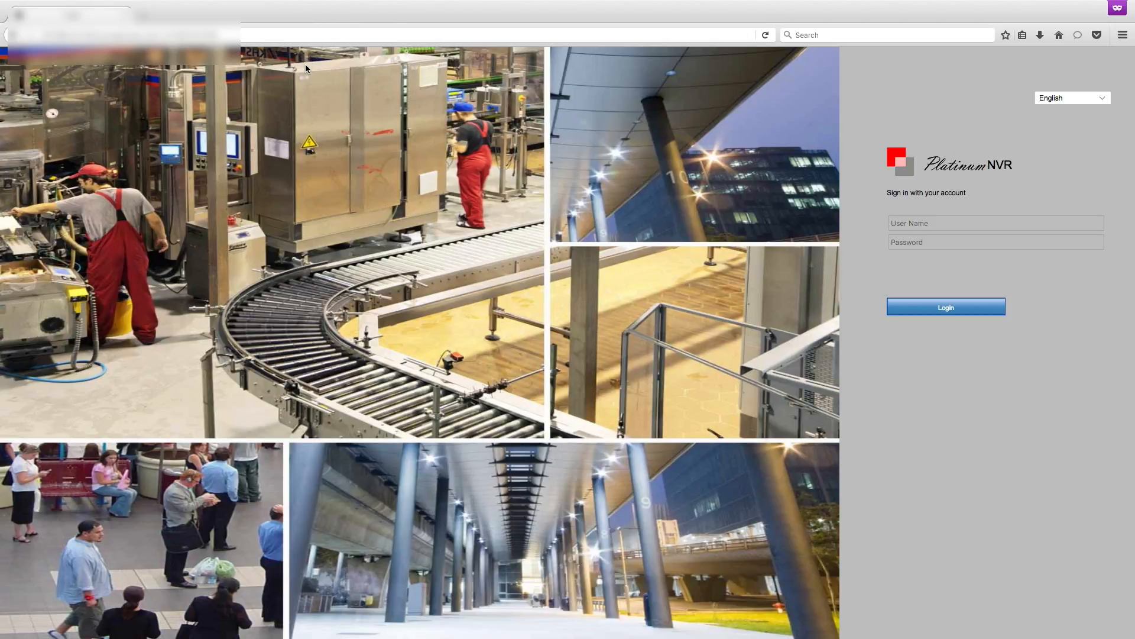
mouse_move(890, 277)
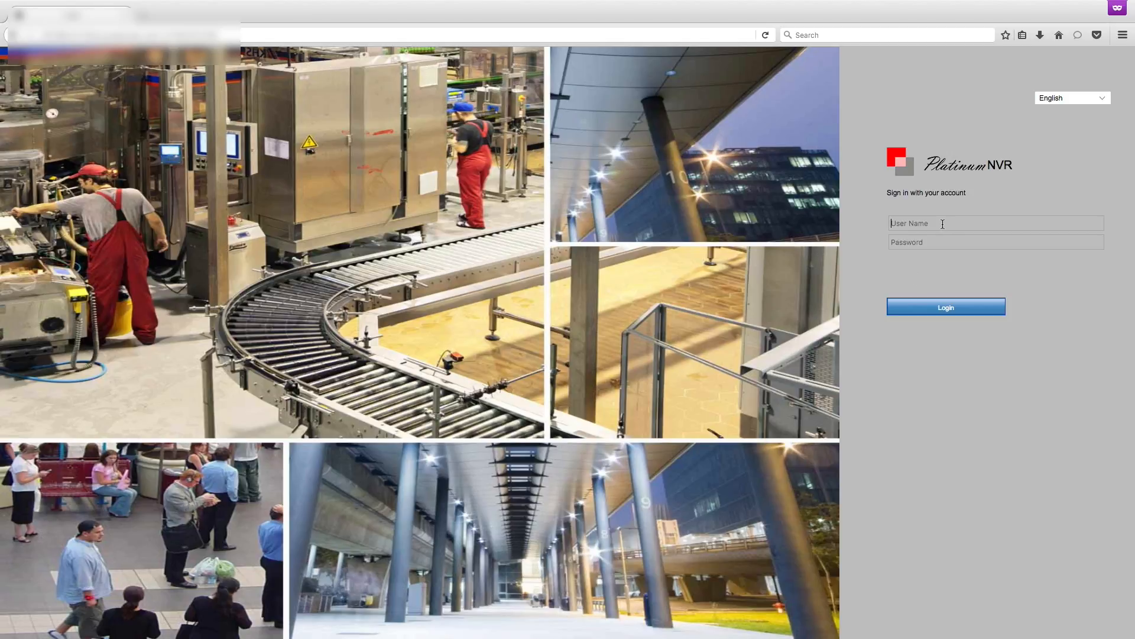
text(admin)
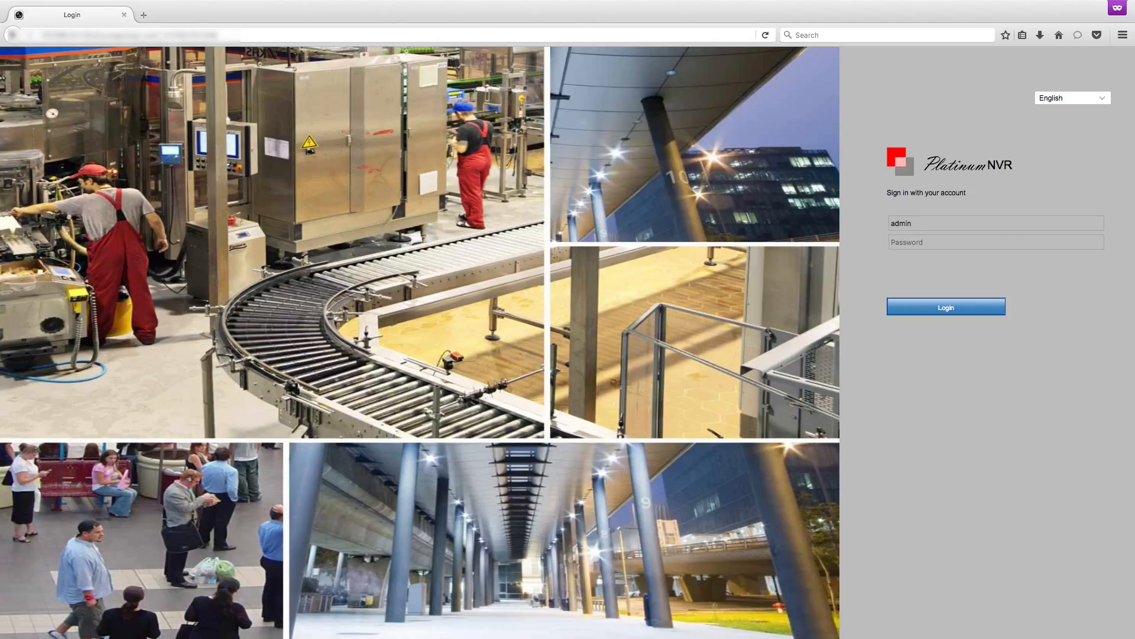
click(995, 242)
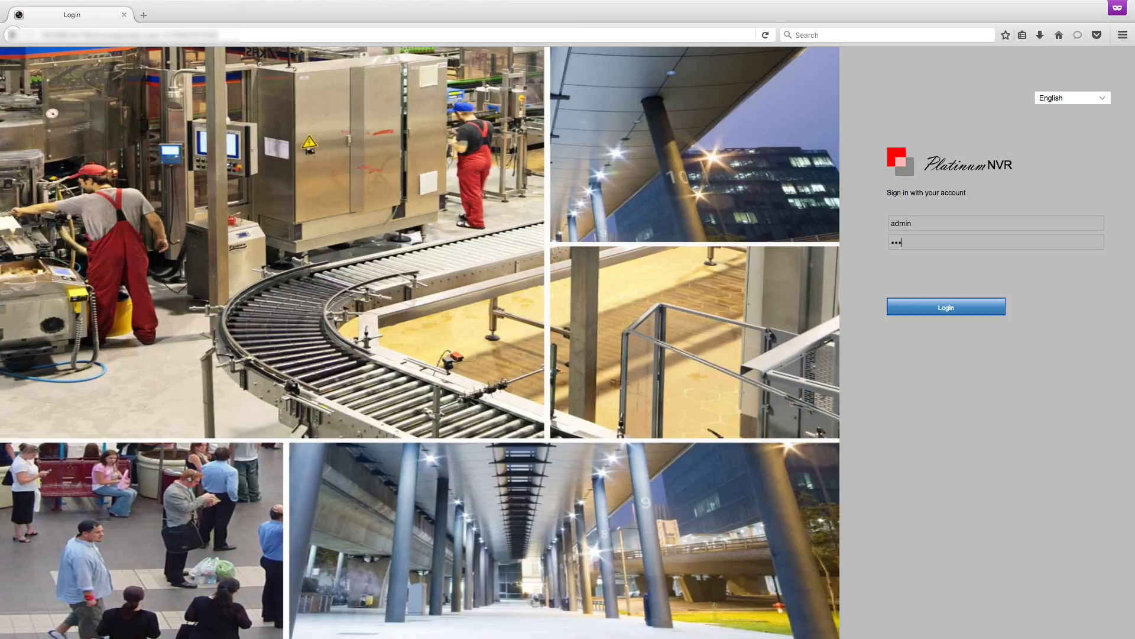
text(••)
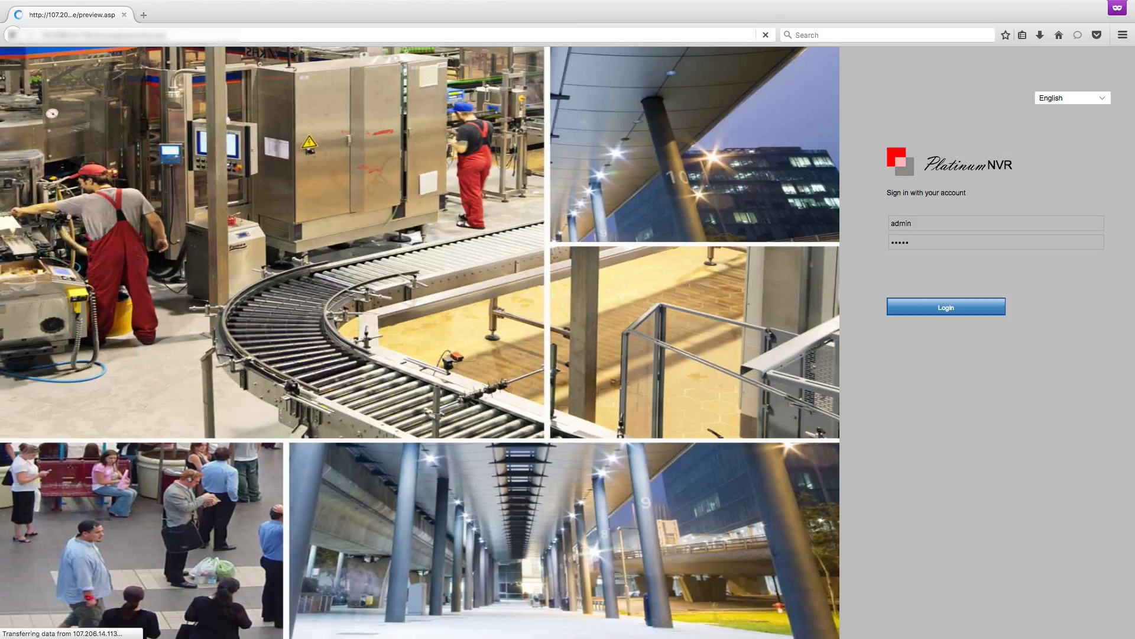
click(946, 306)
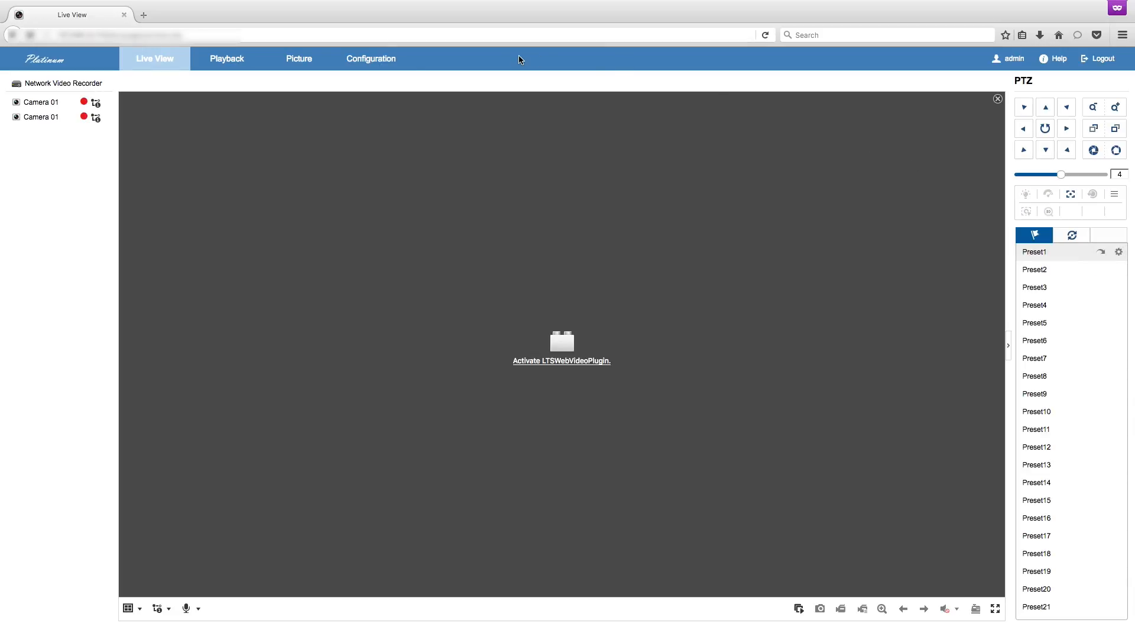
mouse_move(370, 62)
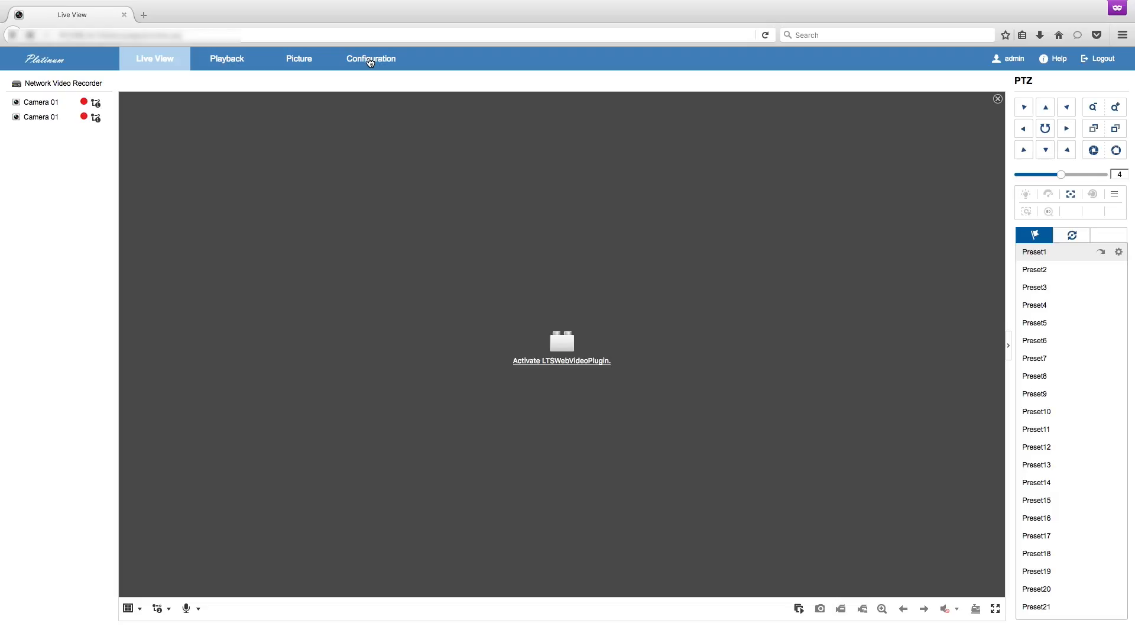
Reach User Management under Configuration > System, listing the admin Administrator account.
click(370, 59)
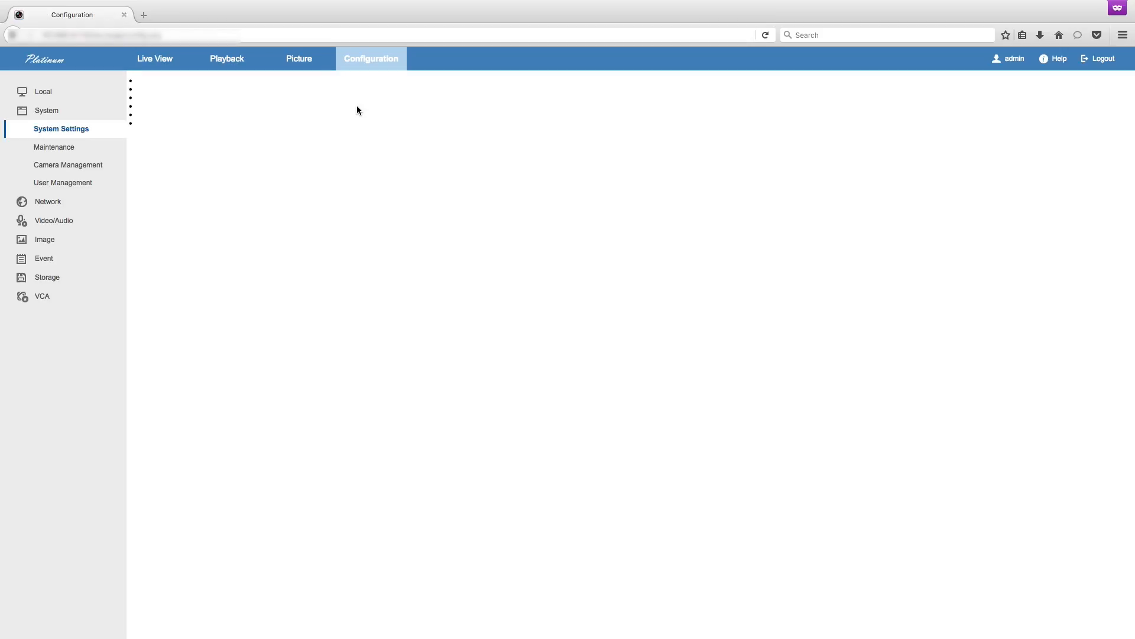
click(46, 110)
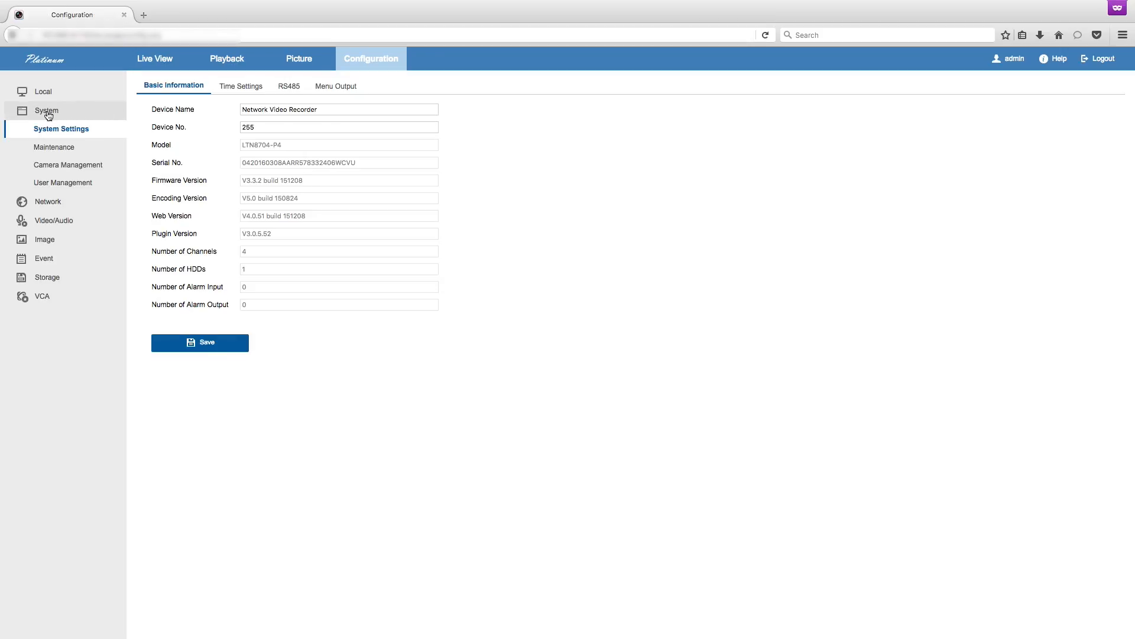
mouse_move(46, 188)
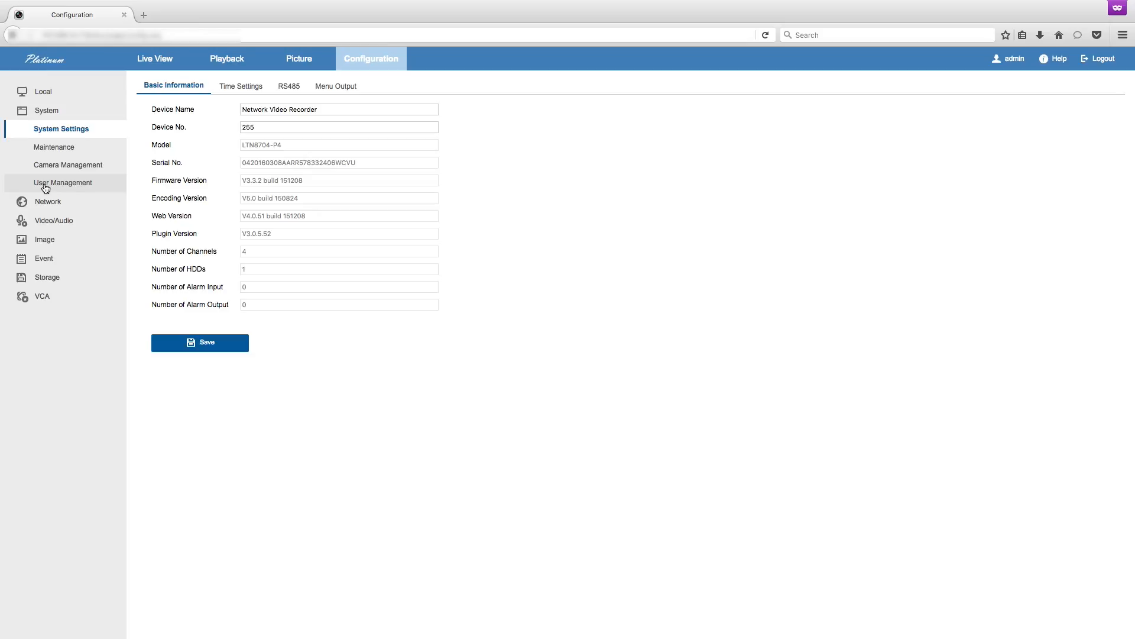
click(63, 182)
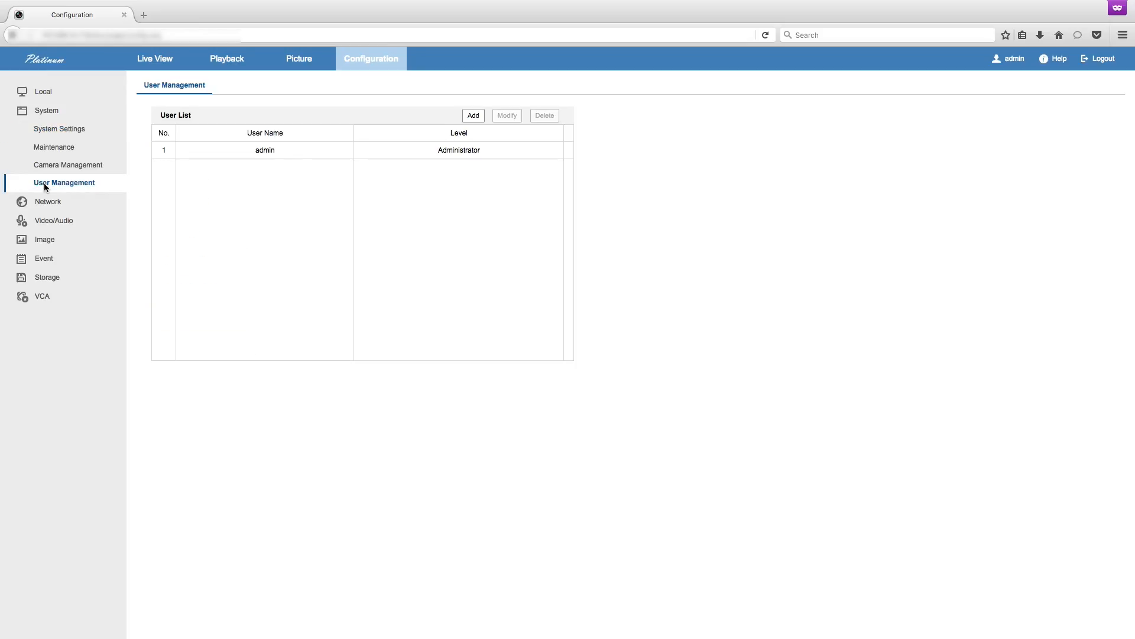
Modify the admin account with a new password, confirm it, and save successfully.
click(264, 149)
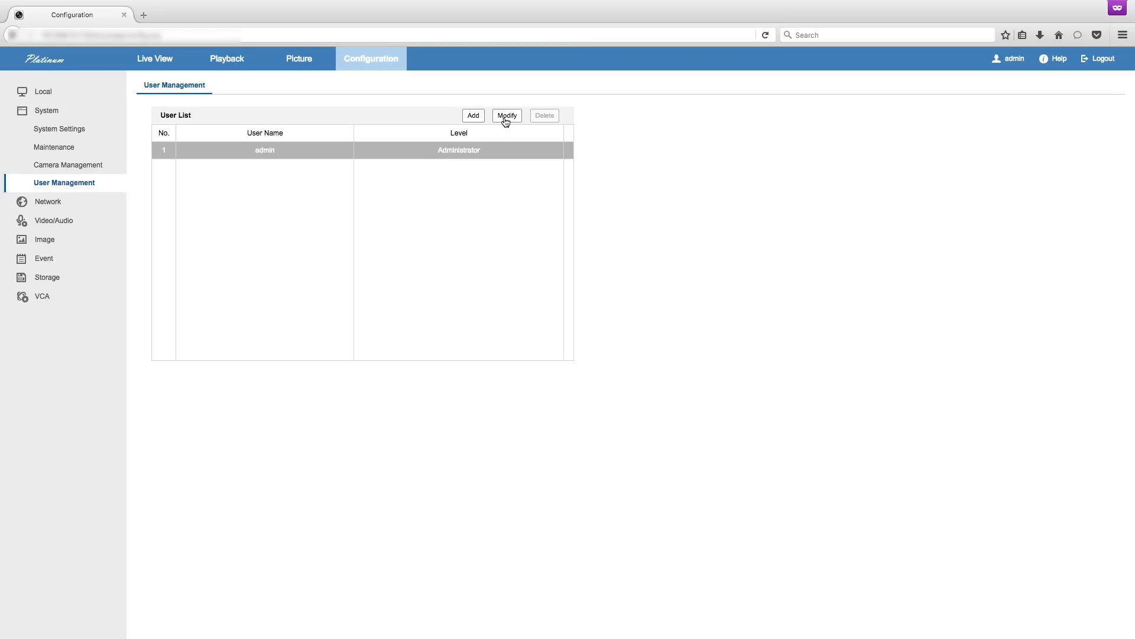
click(506, 115)
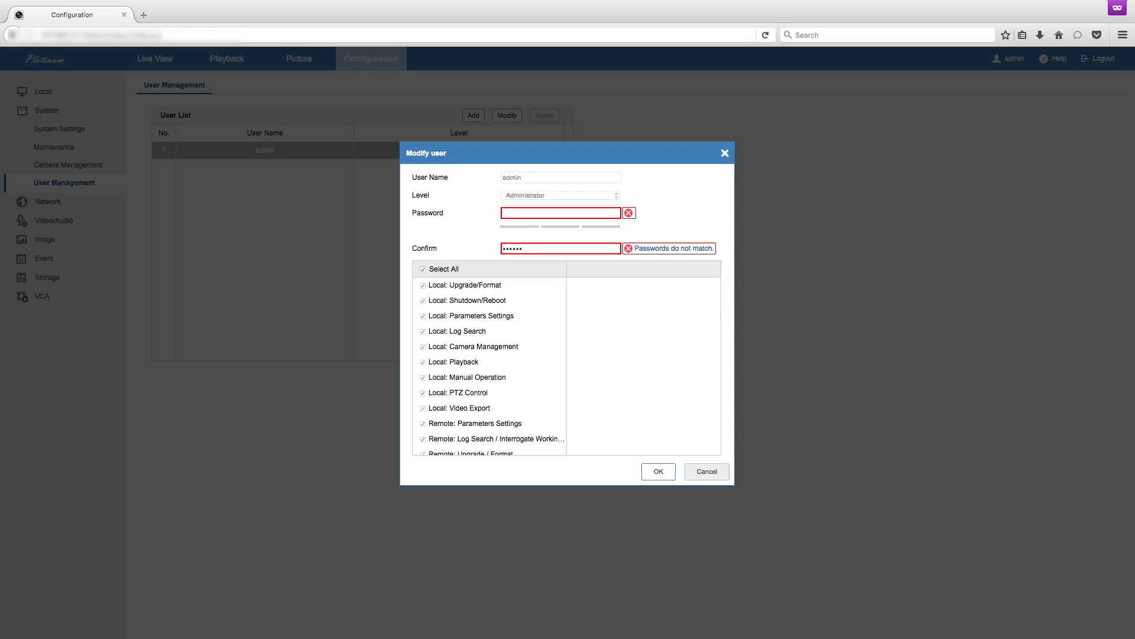
text(•••••)
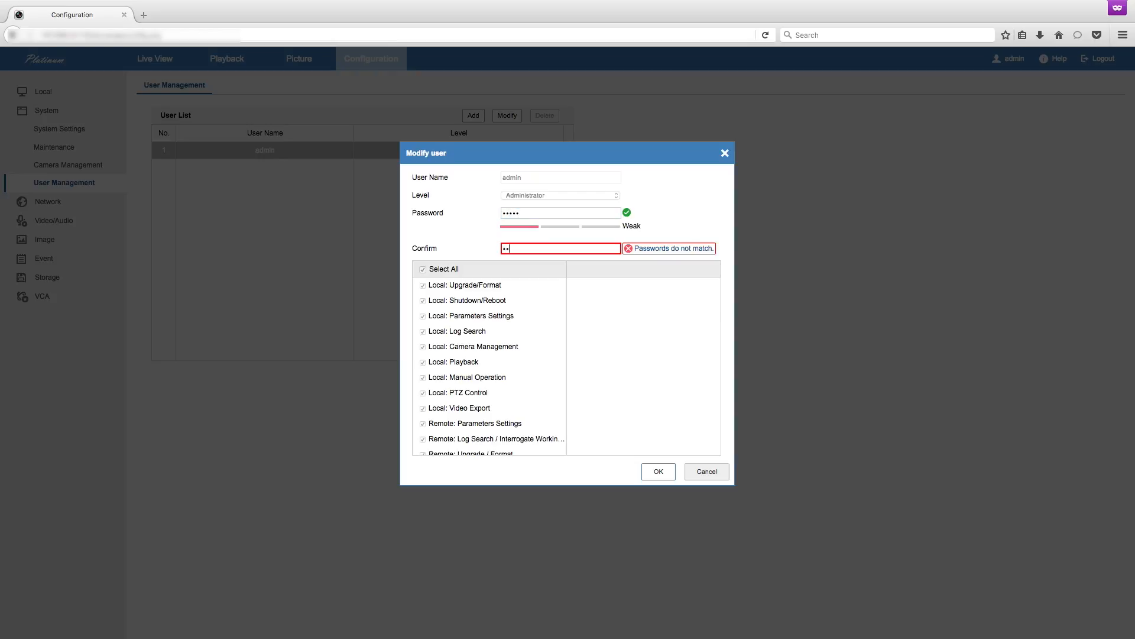
text(•••)
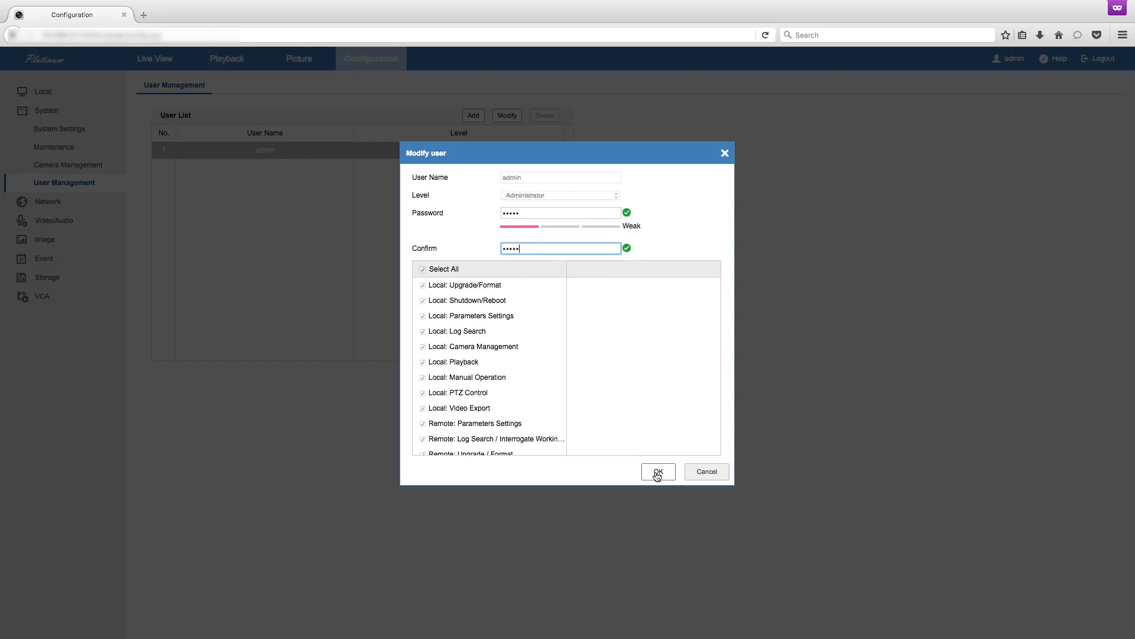
click(658, 472)
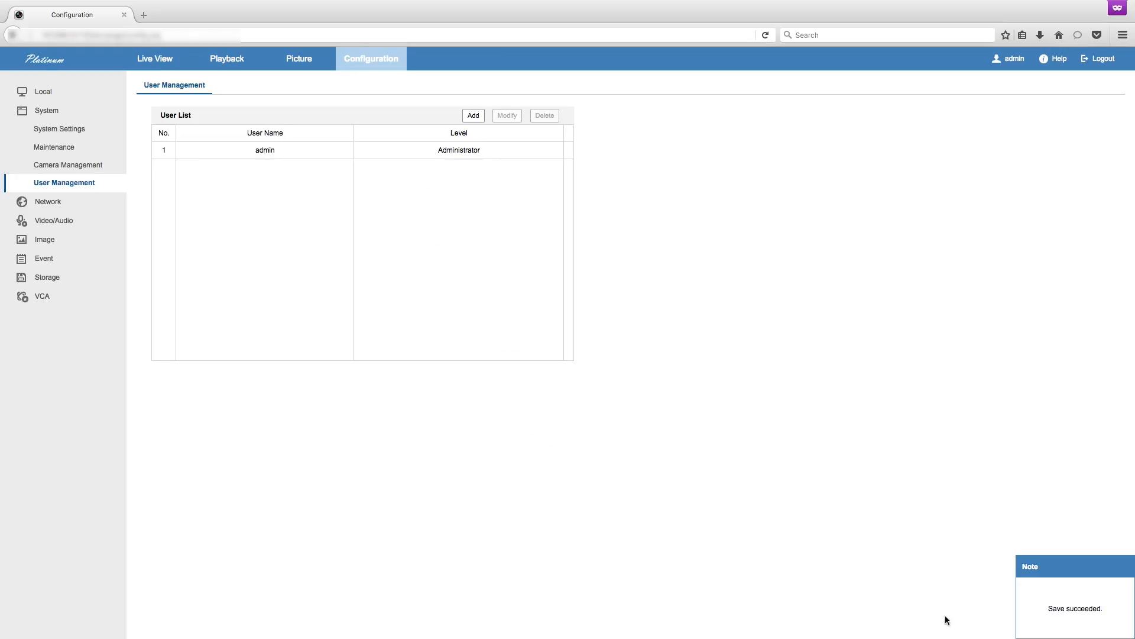
mouse_move(951, 433)
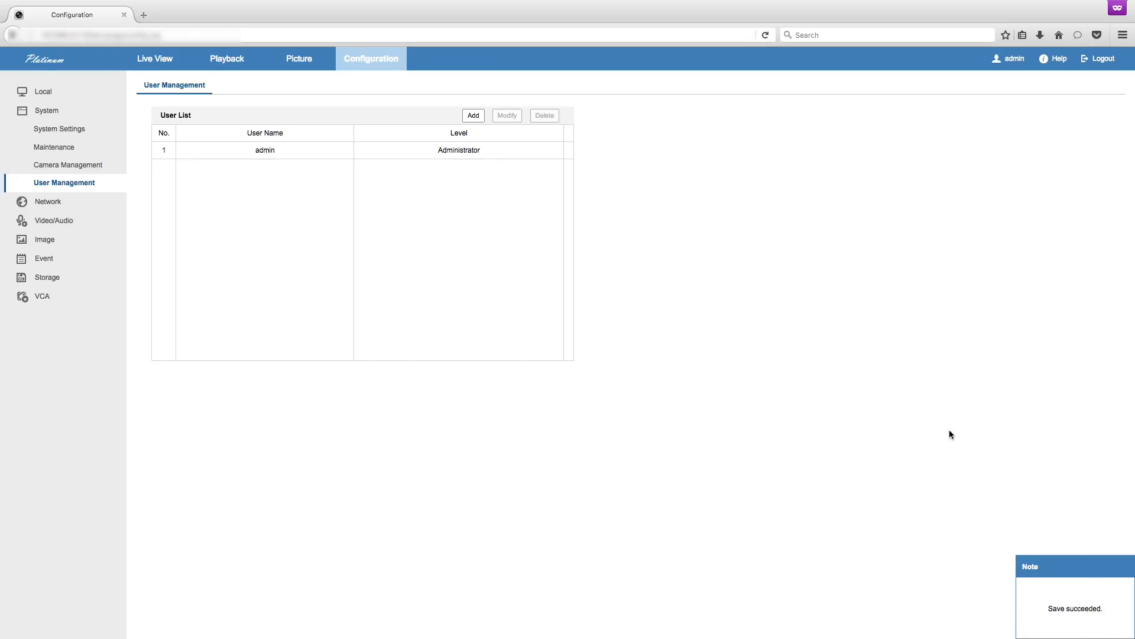
Log out of the recorder and confirm, returning to the empty sign-in page.
click(1104, 58)
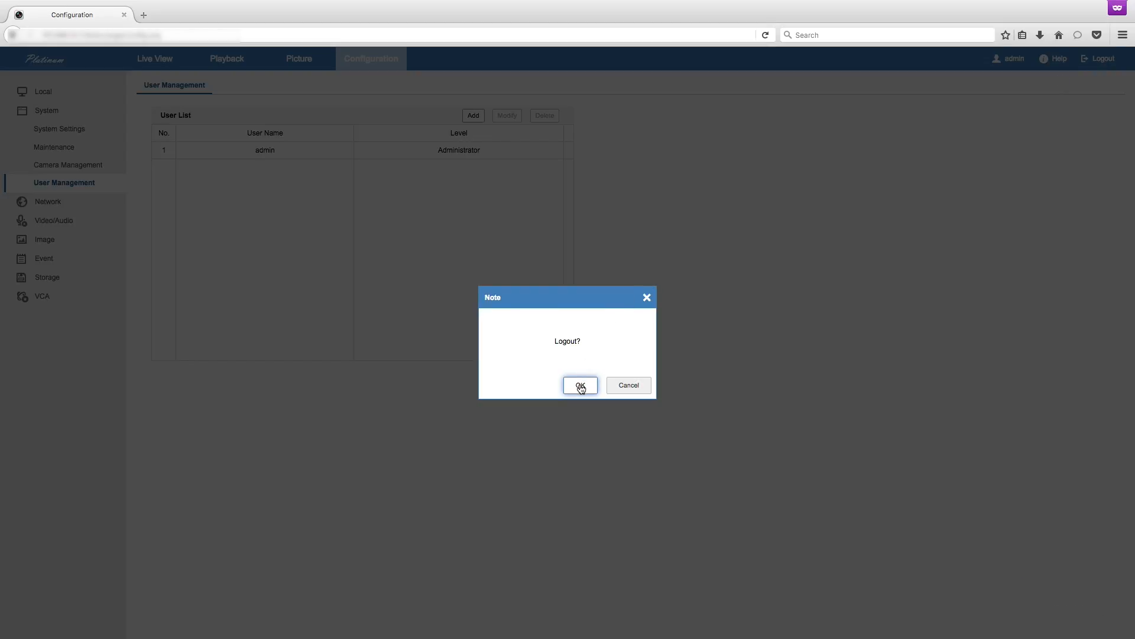
click(580, 385)
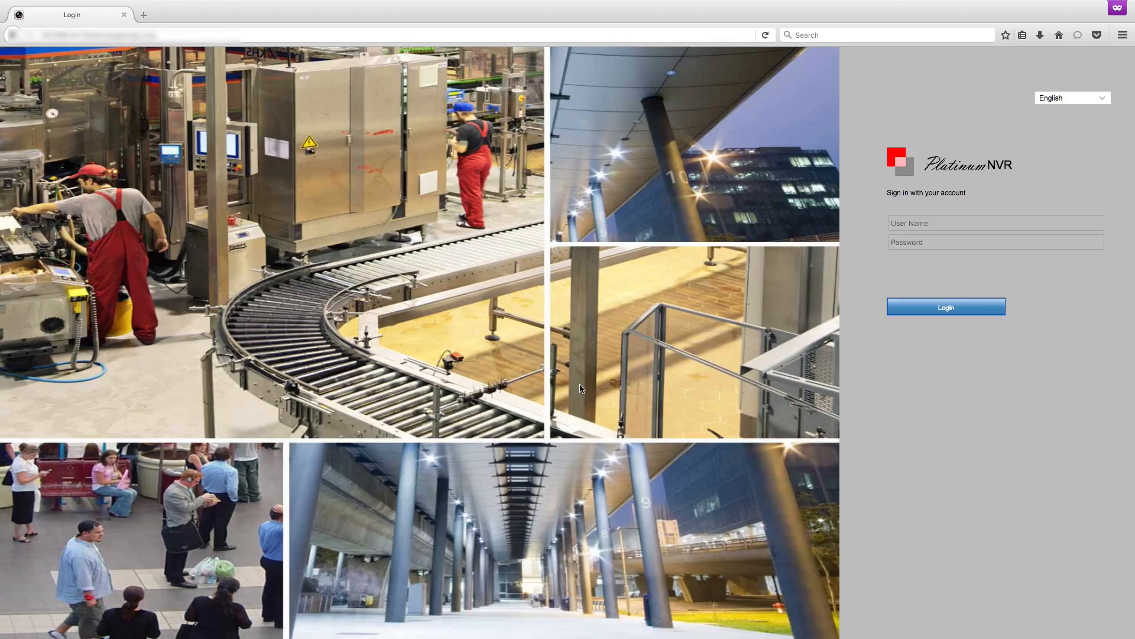